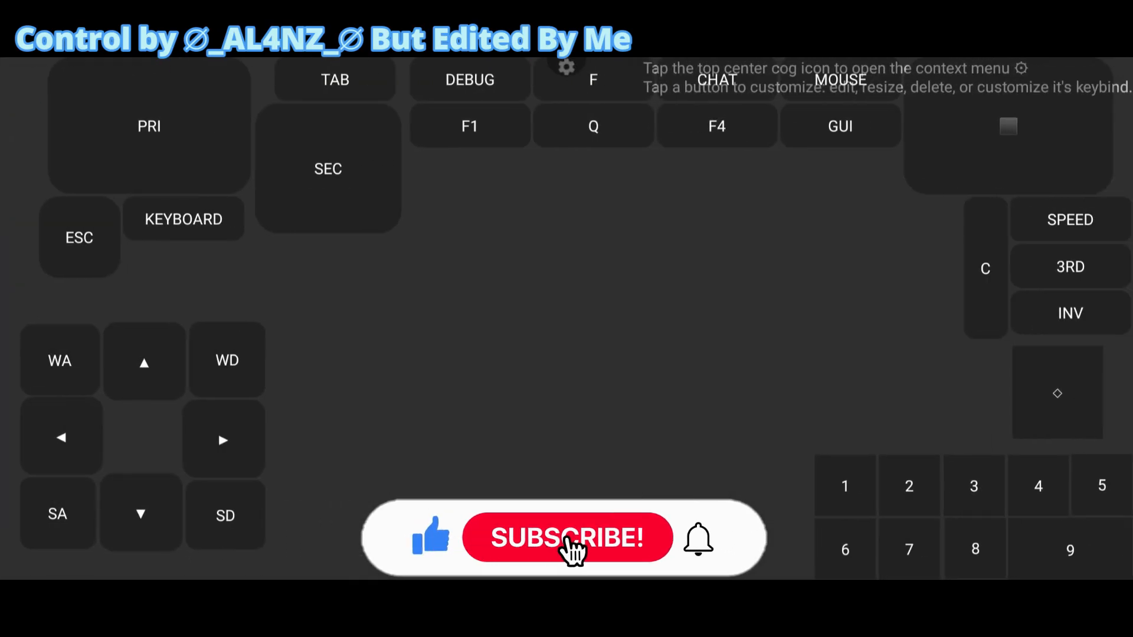
# - Exit the control layout editor and confirm the 'Are you sure' prompt
pyautogui.click(568, 538)
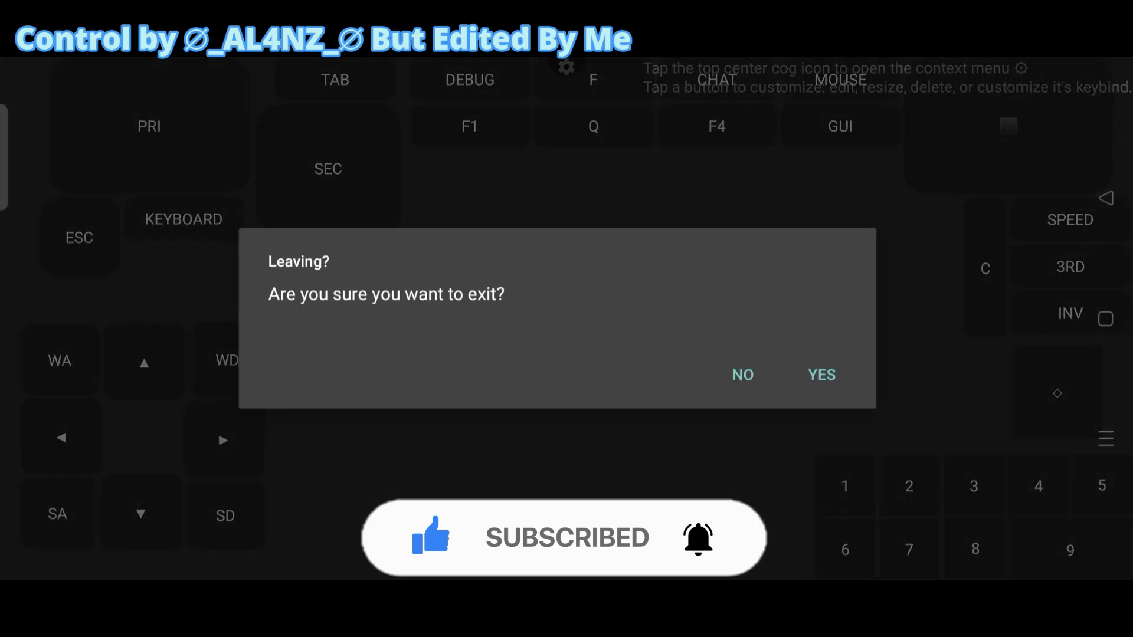
pyautogui.click(822, 374)
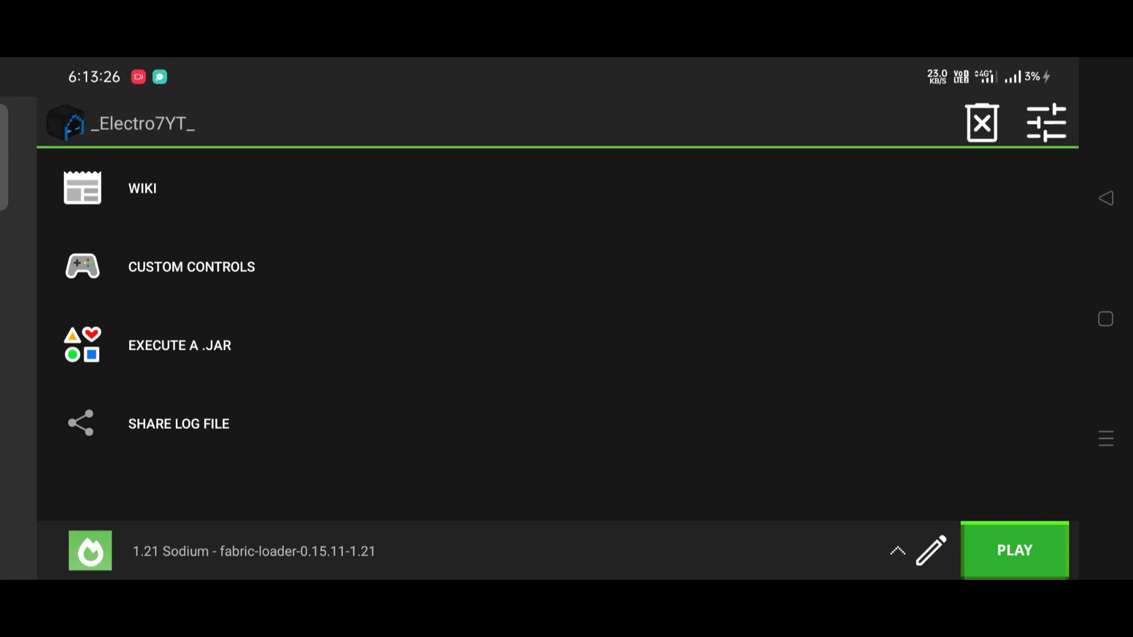
# - Launch the Fabric 1.21 Sodium profile from the launcher
pyautogui.click(1015, 550)
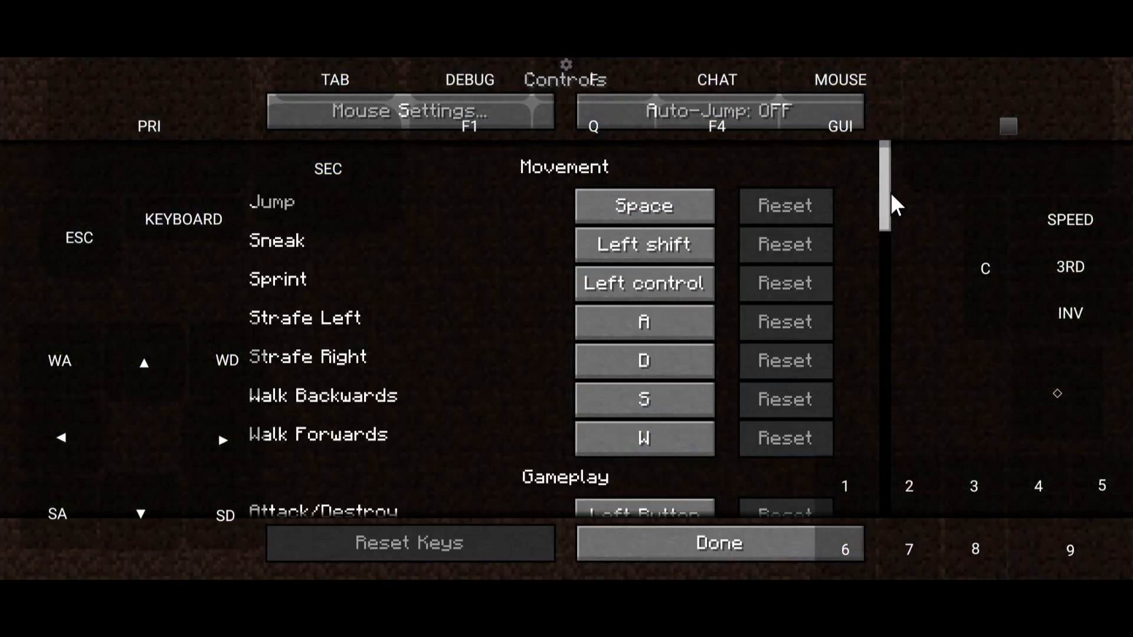
# - Rebind Pick Block to F4 in the Controls list and return to the world with Done
pyautogui.scroll(-3)
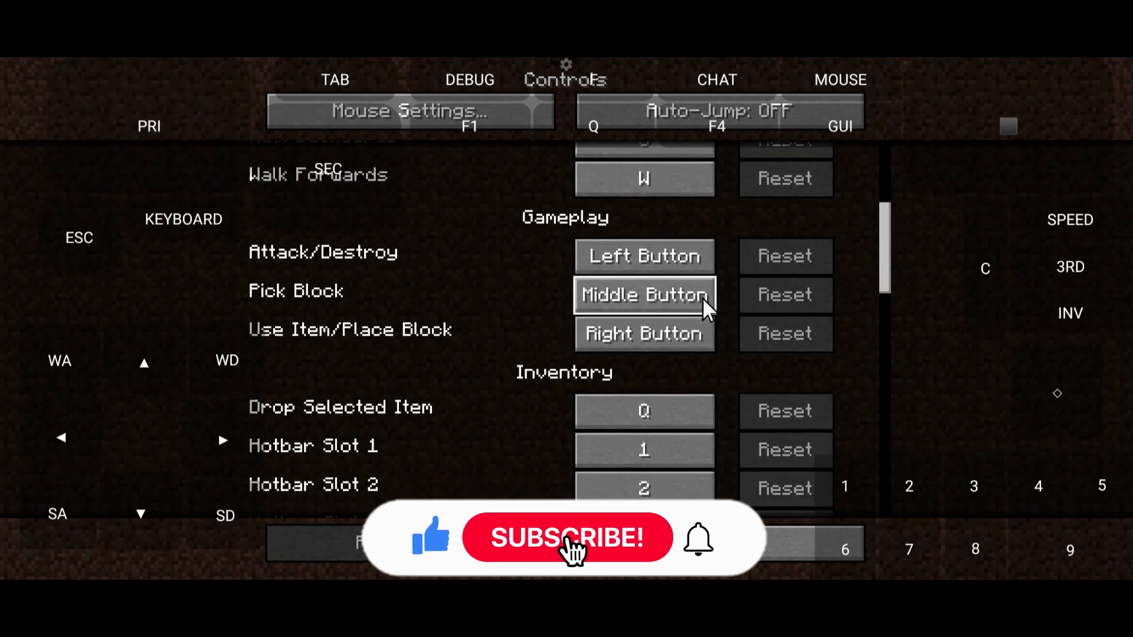
pyautogui.scroll(-3)
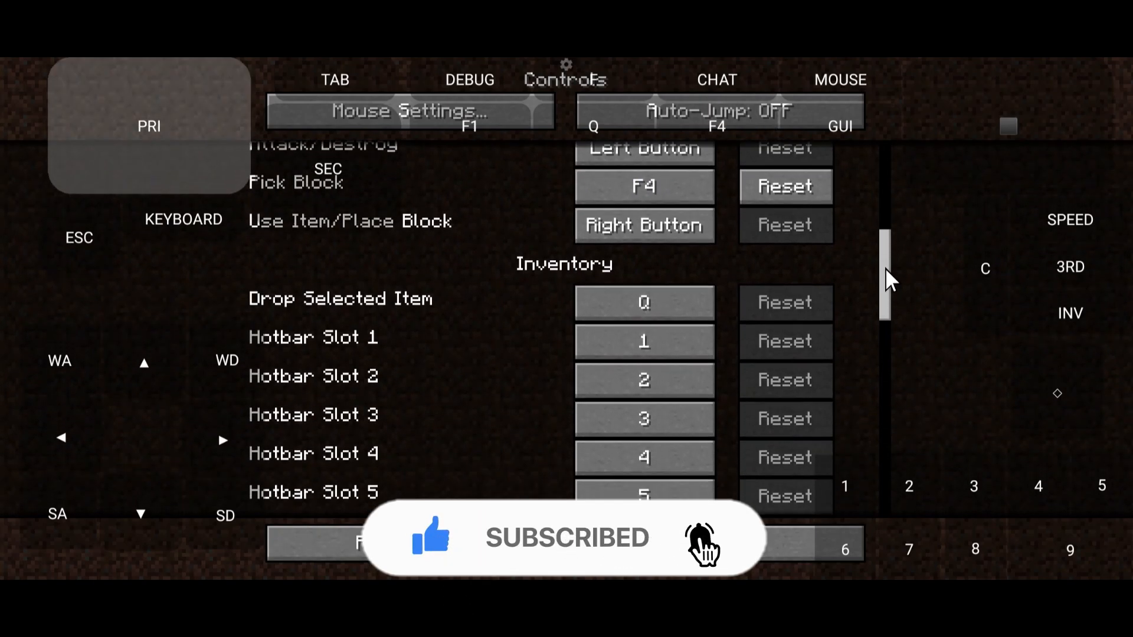
pyautogui.scroll(-3)
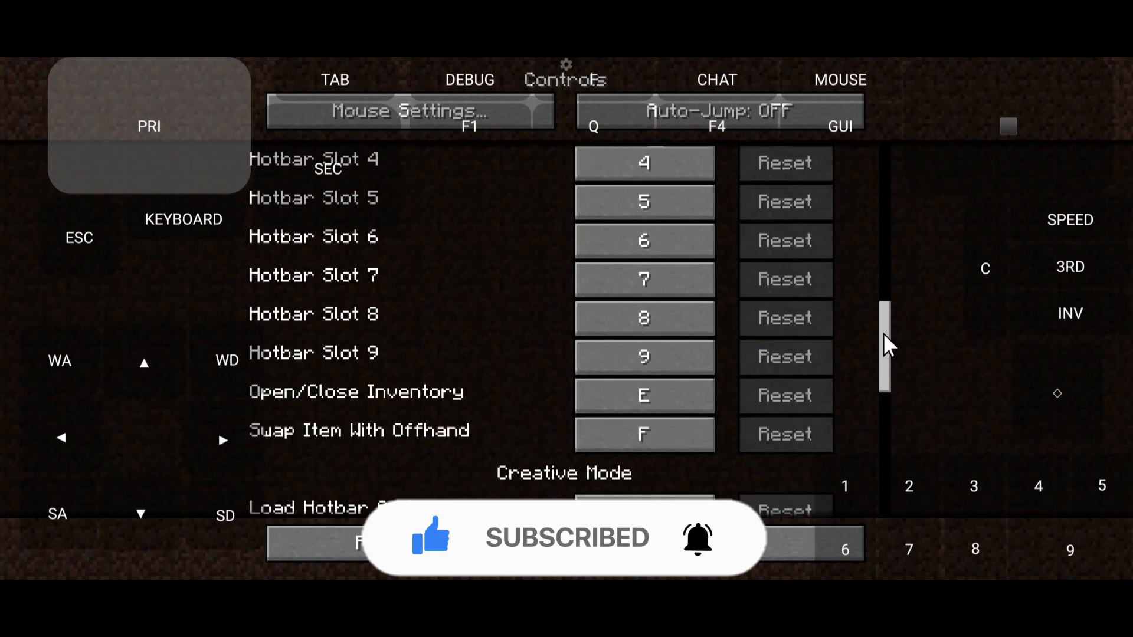
pyautogui.scroll(-3)
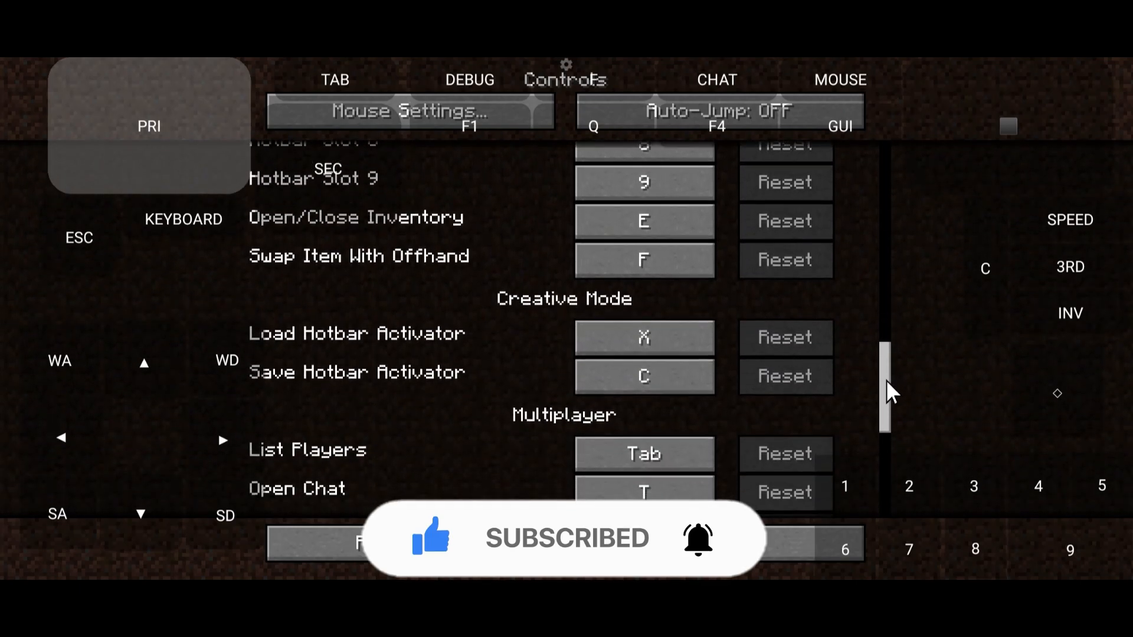
pyautogui.scroll(-3)
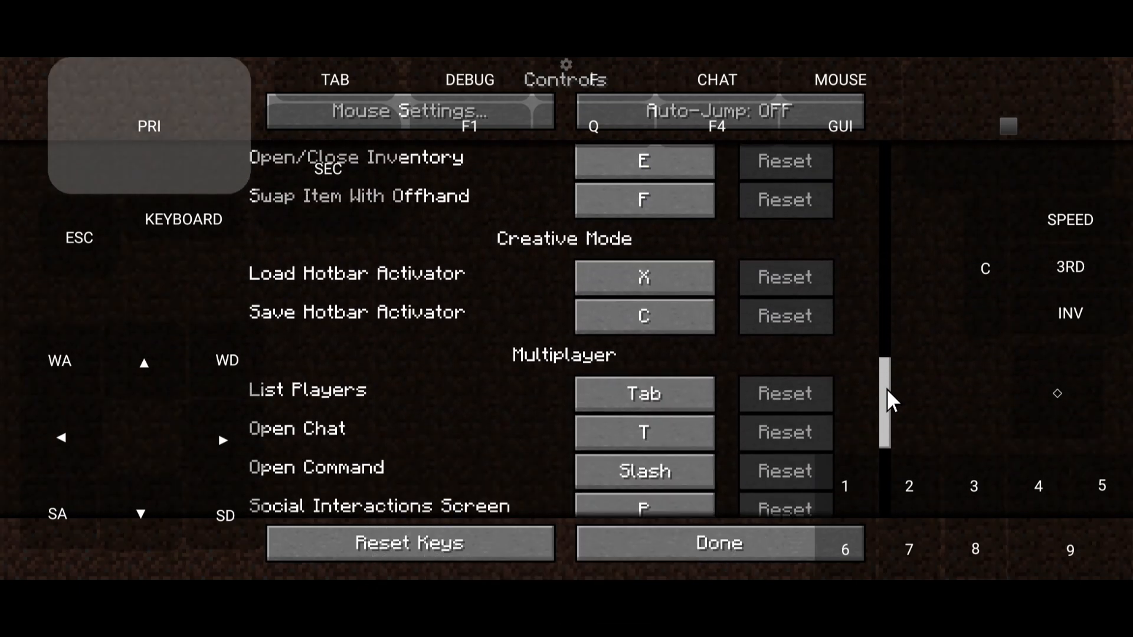
pyautogui.scroll(3)
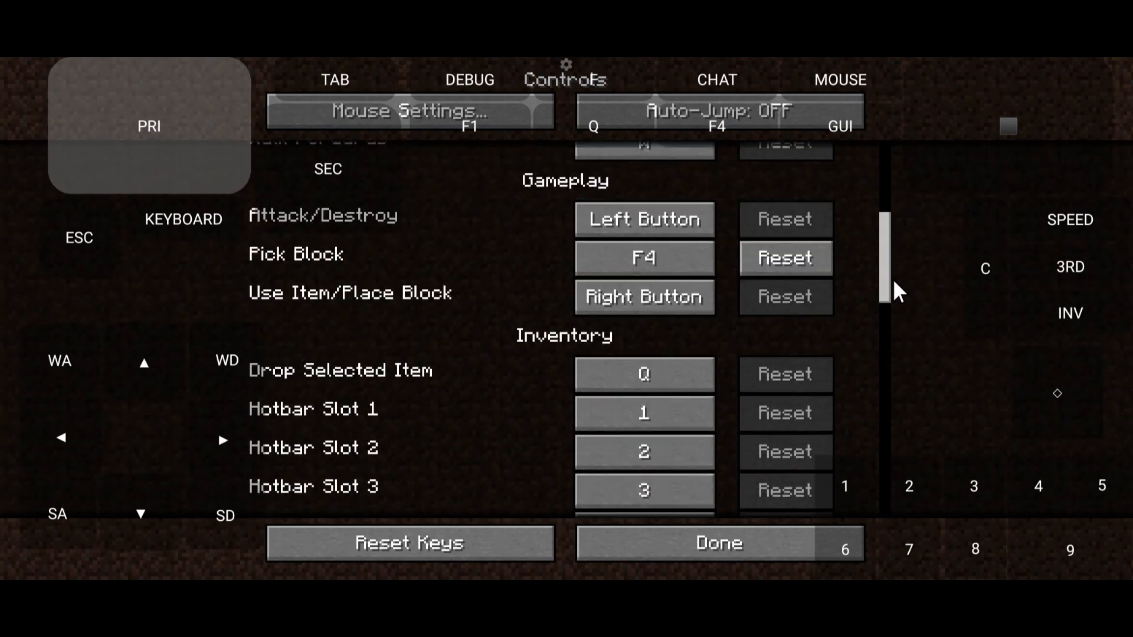
pyautogui.click(717, 543)
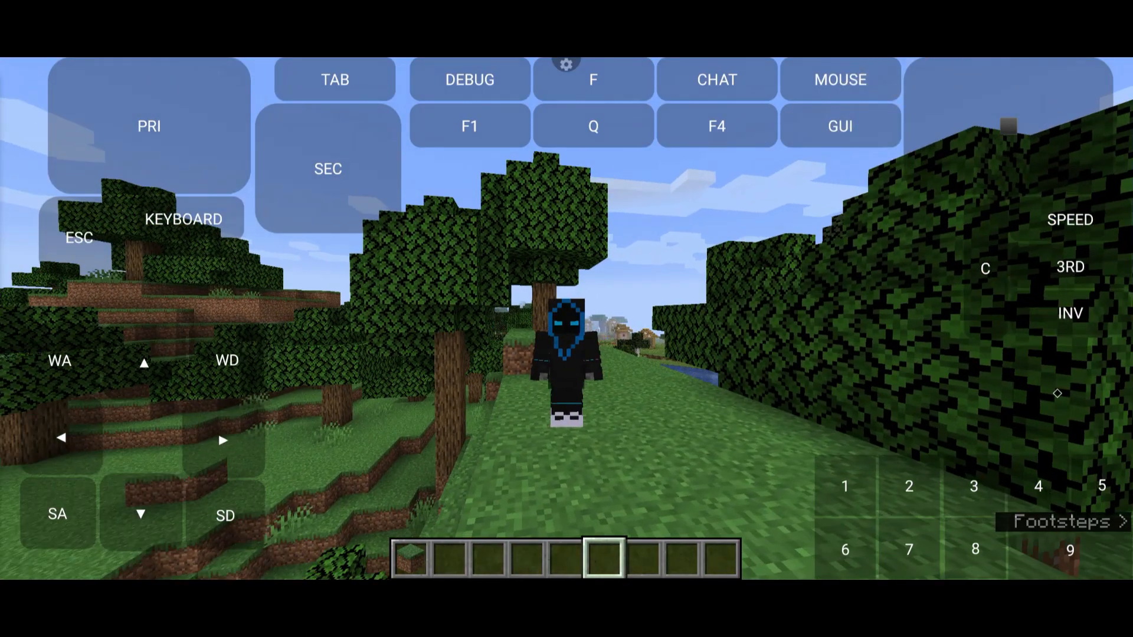
# - Reach Accessibility Settings from the game menu and set Sprint to Toggle
pyautogui.click(715, 126)
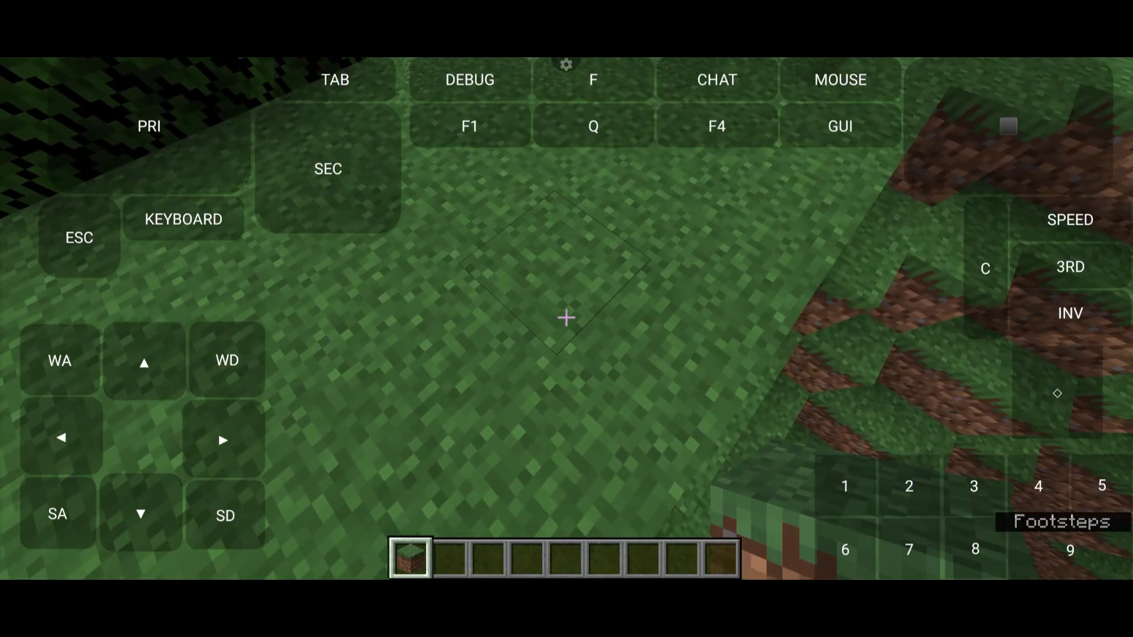
pyautogui.click(224, 516)
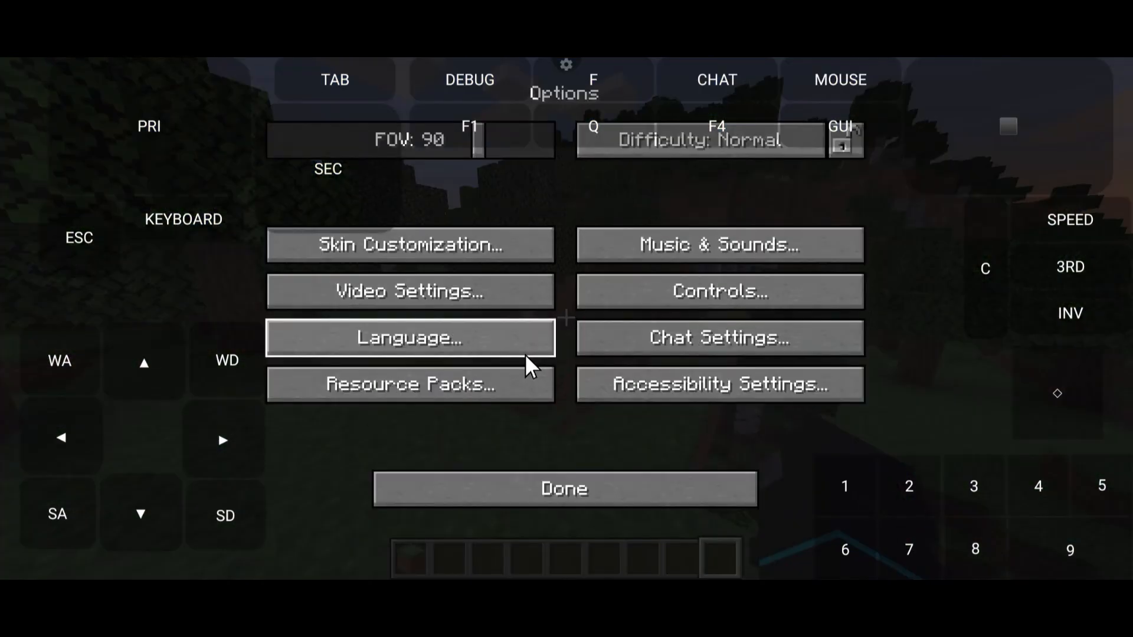
pyautogui.click(719, 383)
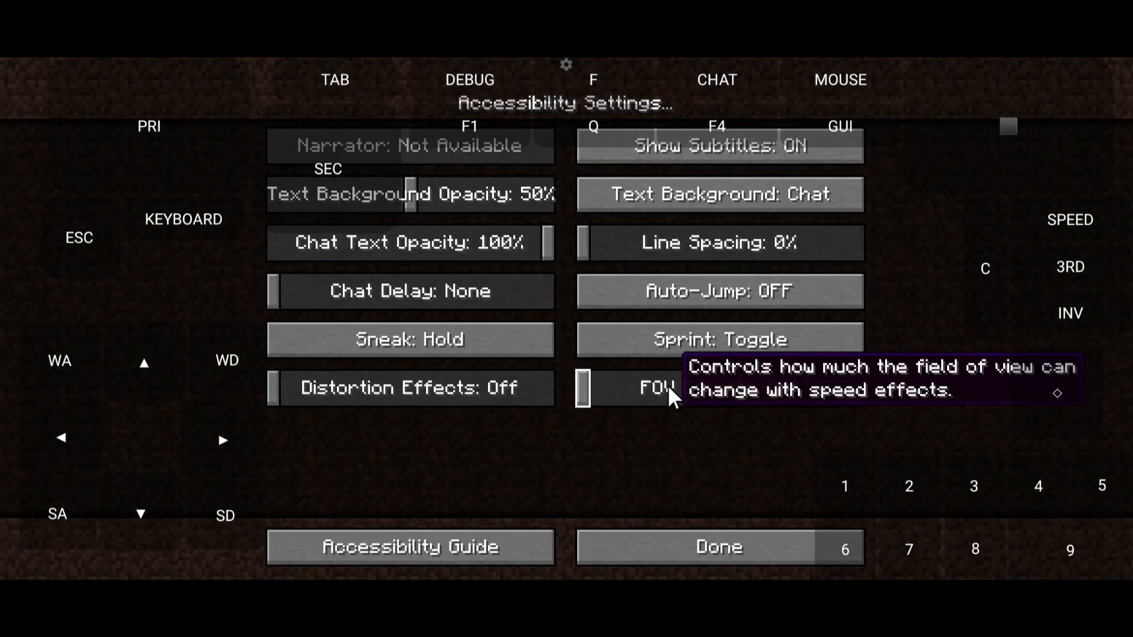